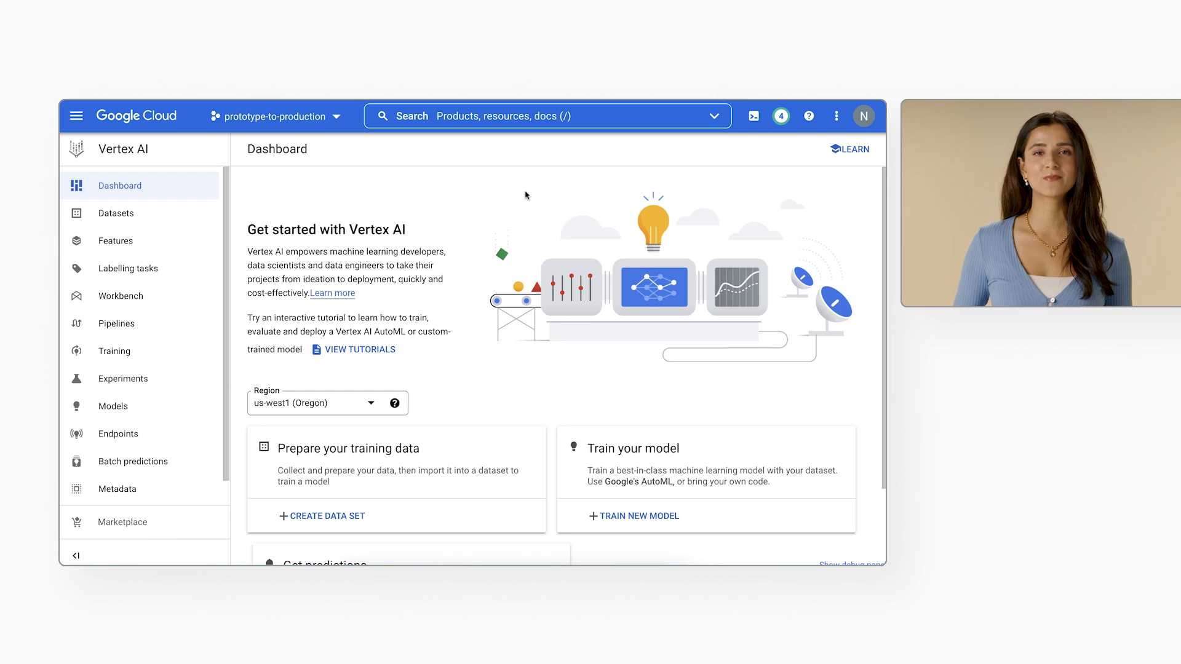
Step: Open the Workbench managed notebooks list in Vertex AI
click(120, 295)
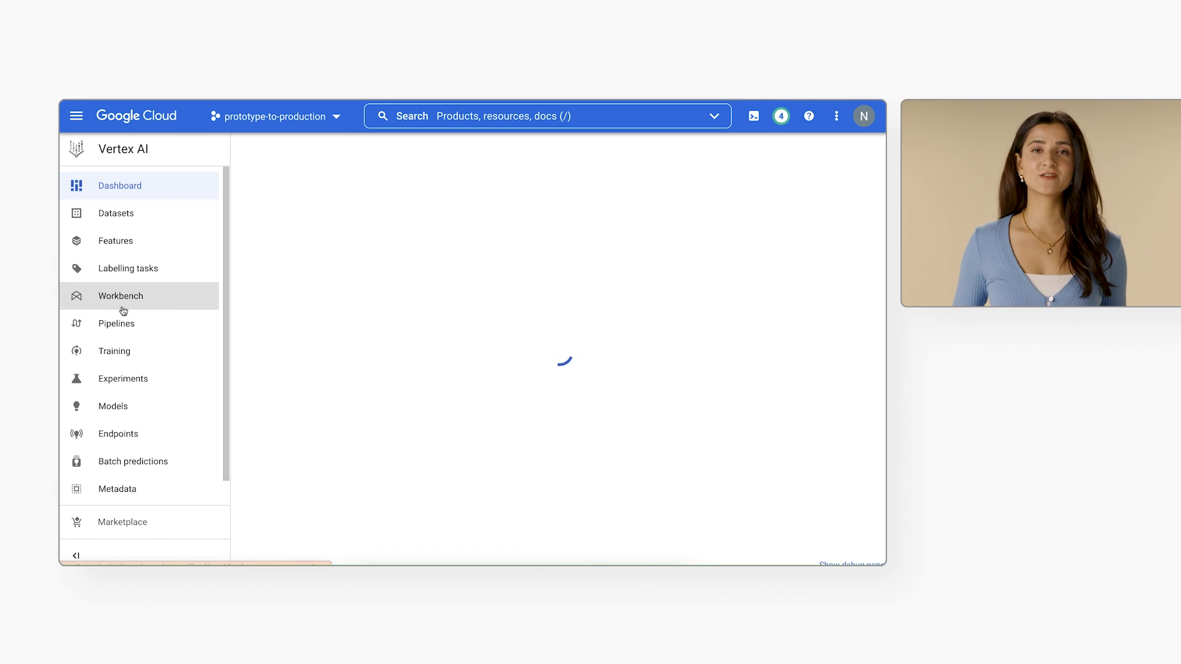
click(120, 295)
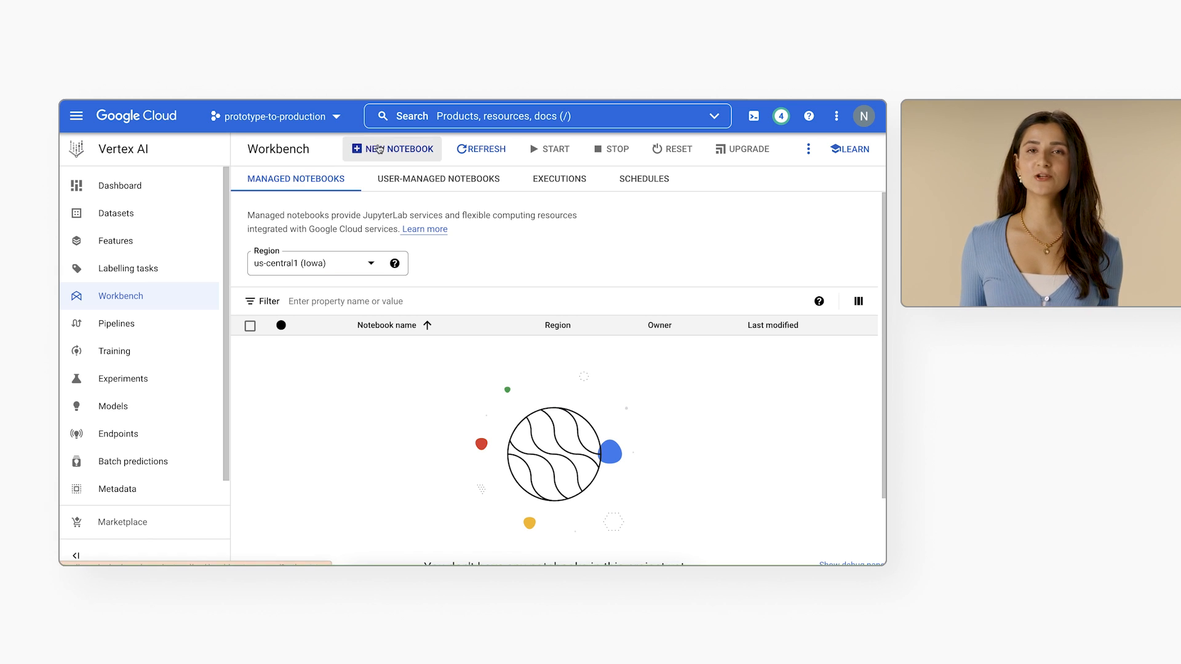
Step: Name a new managed notebook 'flowers-demo' with service account permission
click(392, 148)
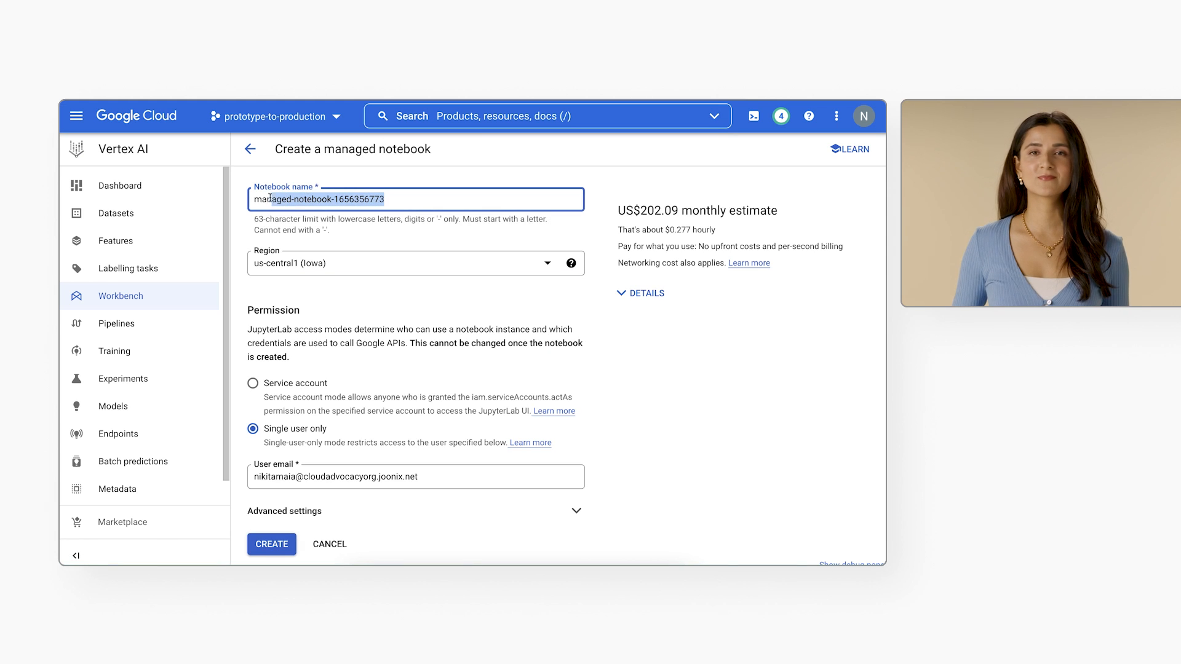
text(flowers-demo)
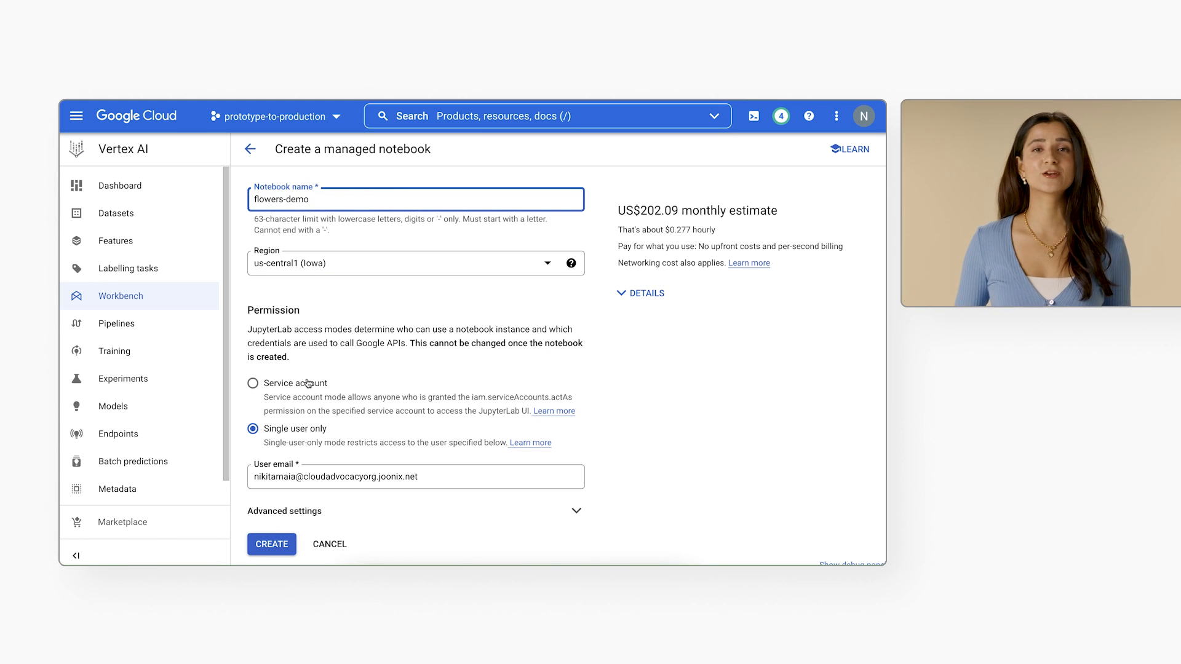
click(252, 382)
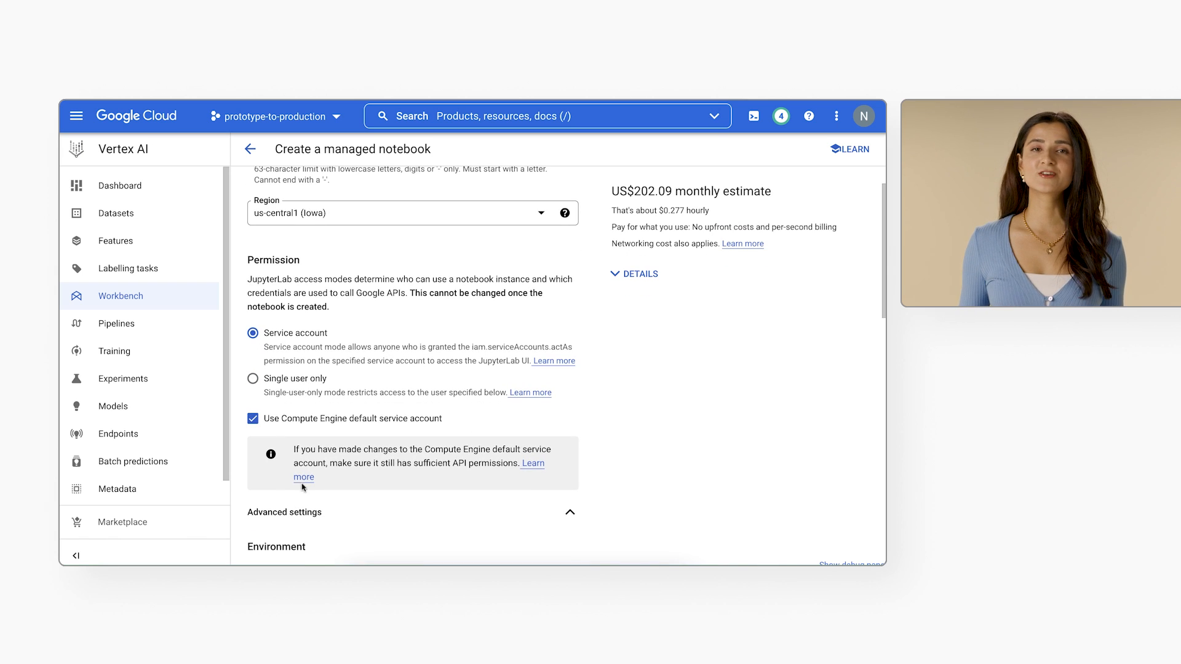
Step: Review machine and GPU types, keeping GPU type None, then scroll to idle shutdown
scroll(down, 3)
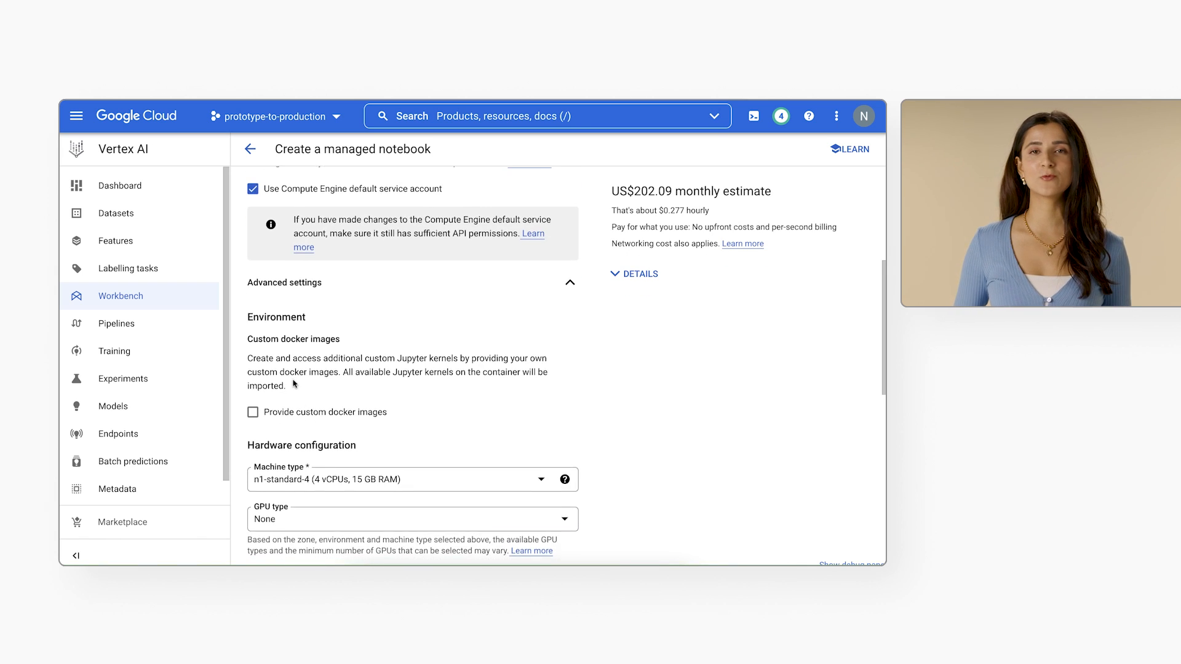
scroll(down, 3)
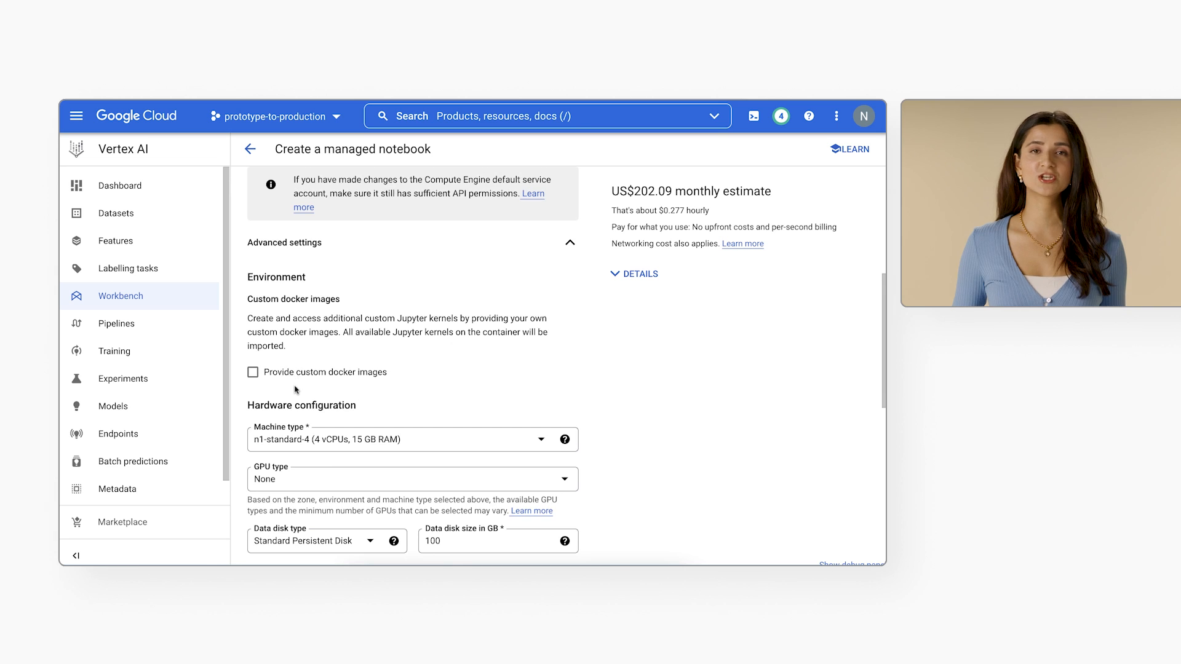
click(411, 439)
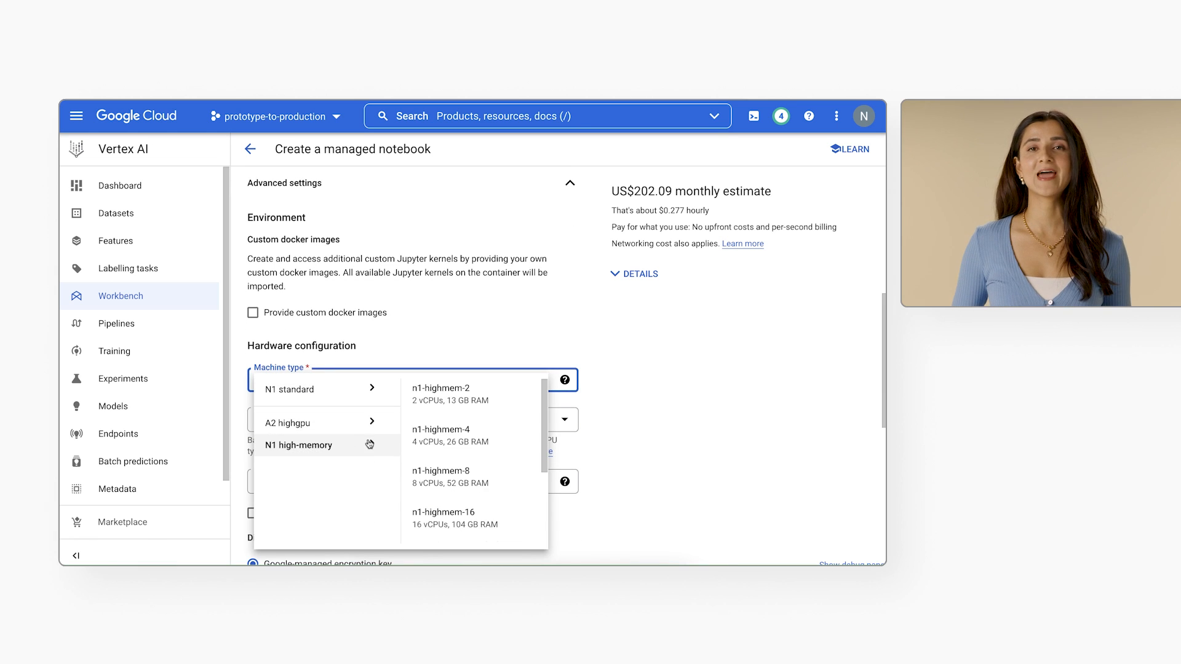
click(412, 420)
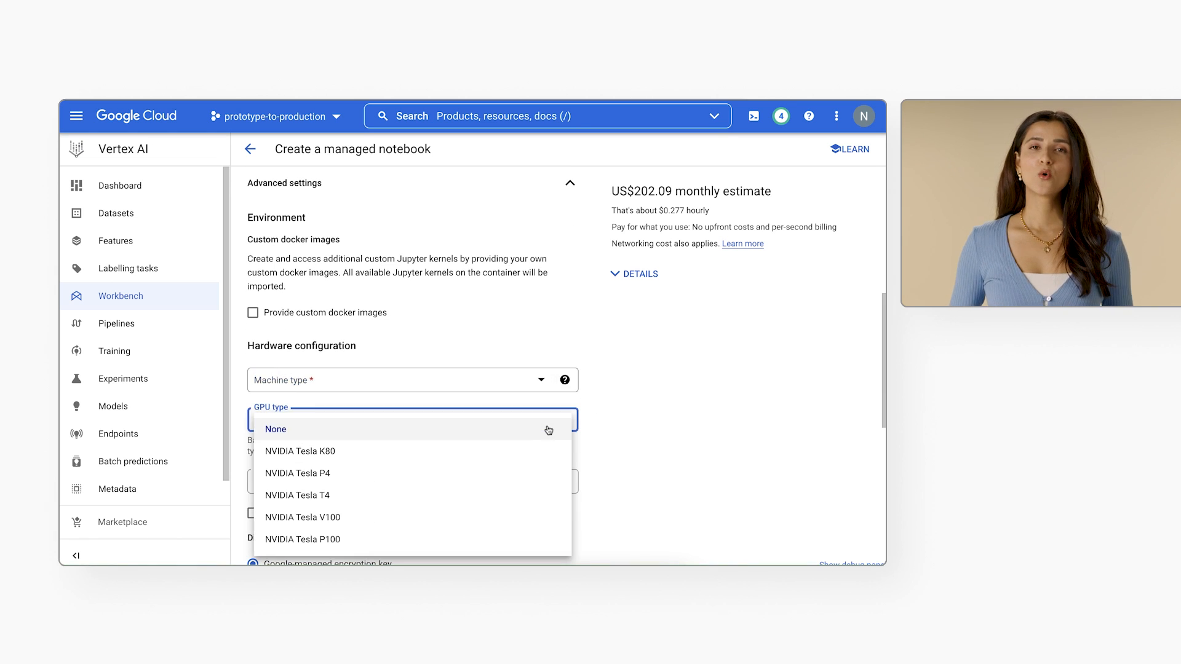
click(275, 429)
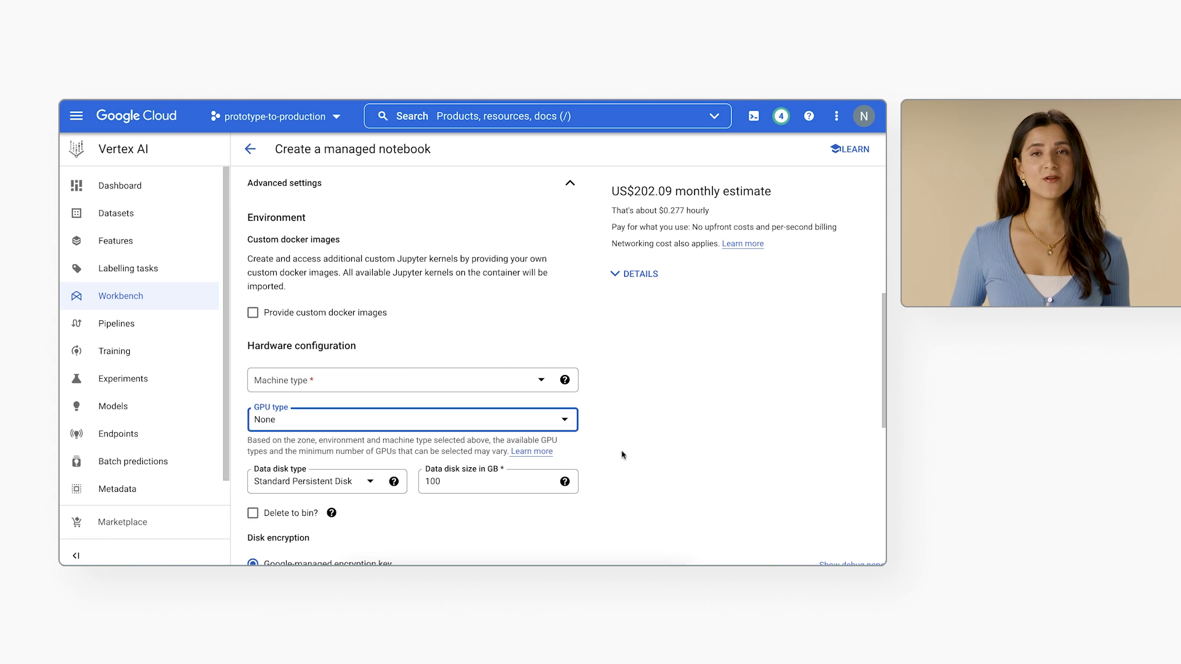
scroll(down, 3)
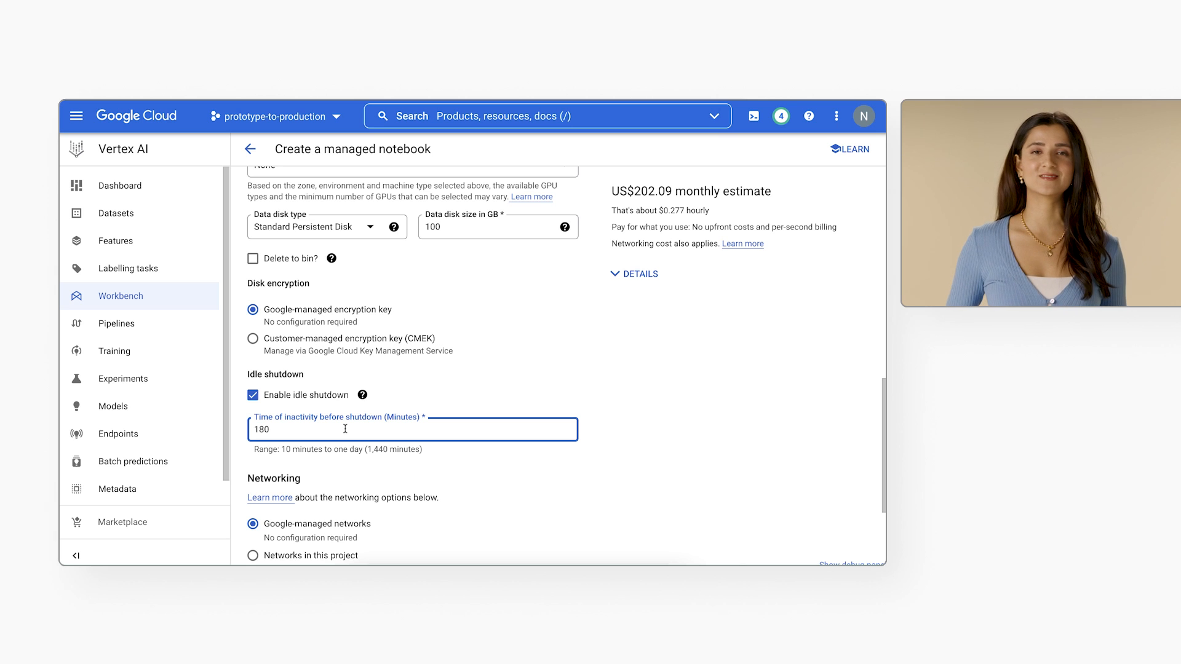
Step: Enable terminal access and create the flowers-demo notebook
scroll(down, 3)
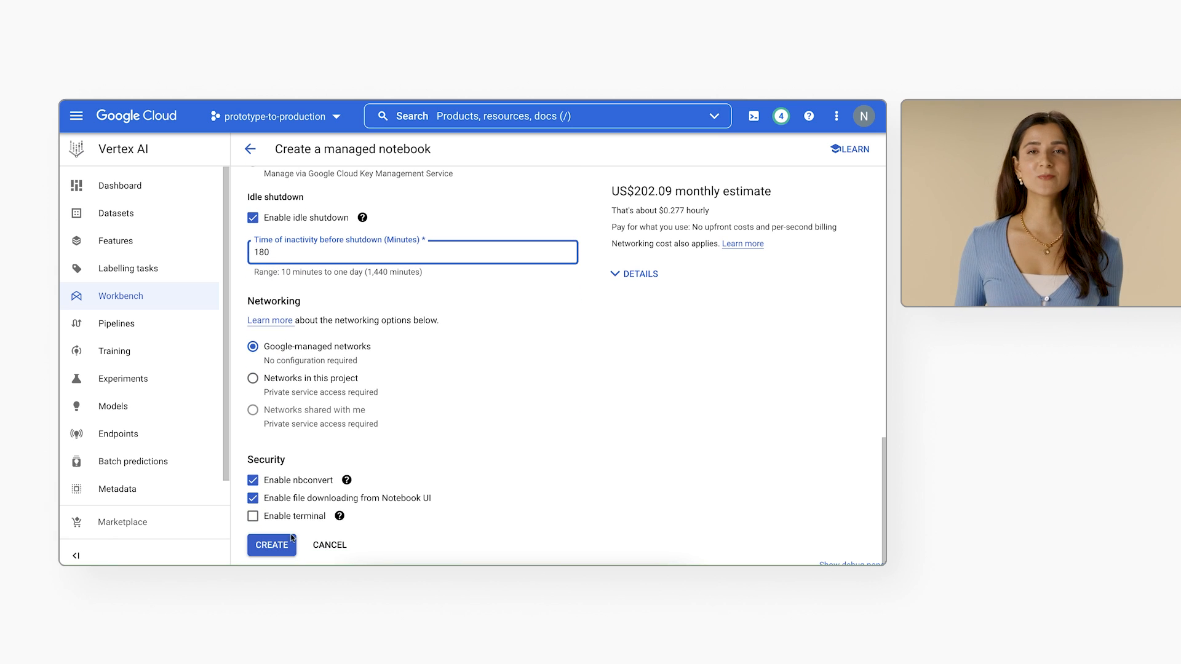
click(252, 516)
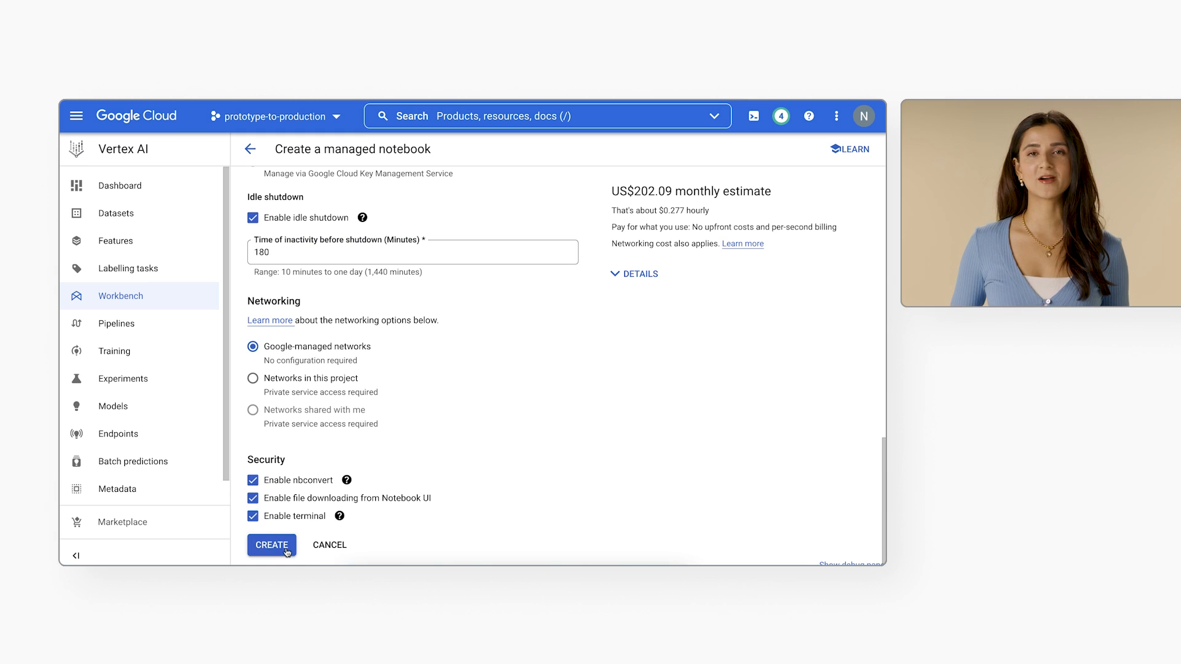
click(271, 544)
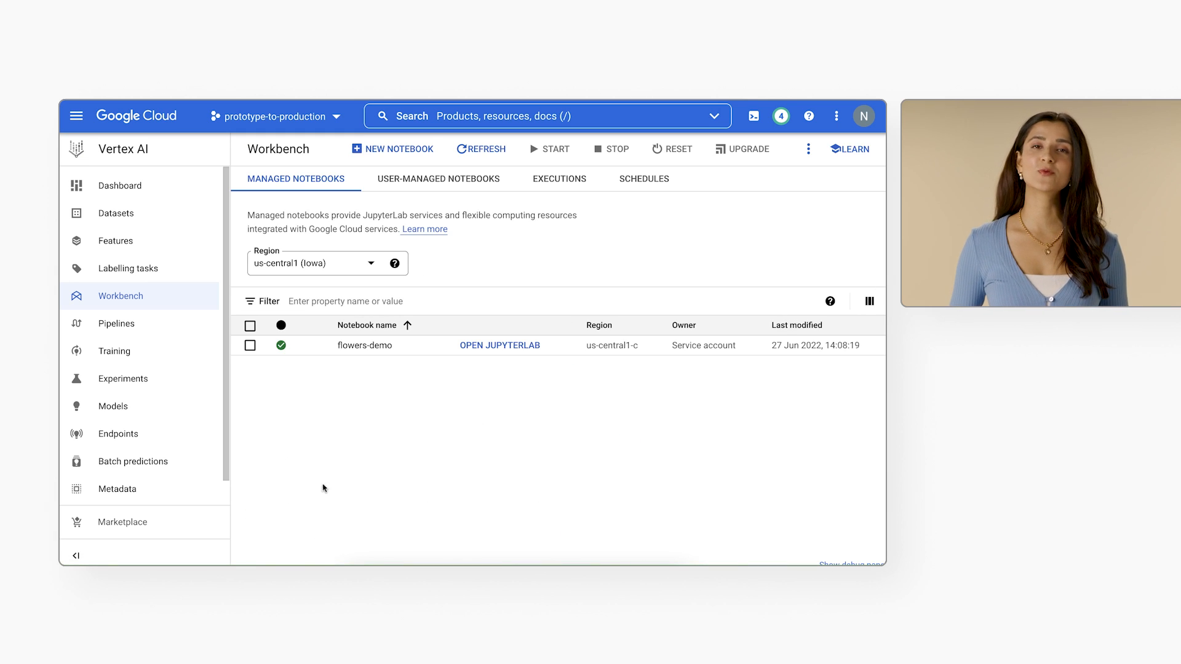
Step: Launch JupyterLab for flowers-demo from the managed notebooks list
click(500, 345)
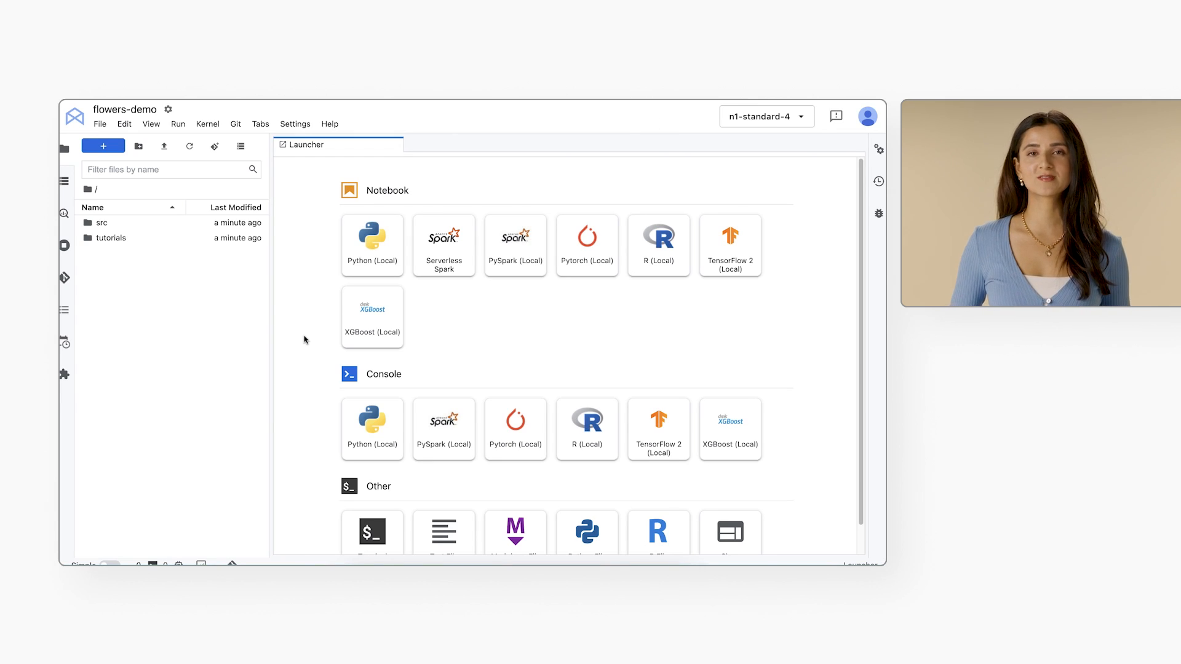
mouse_move(640, 331)
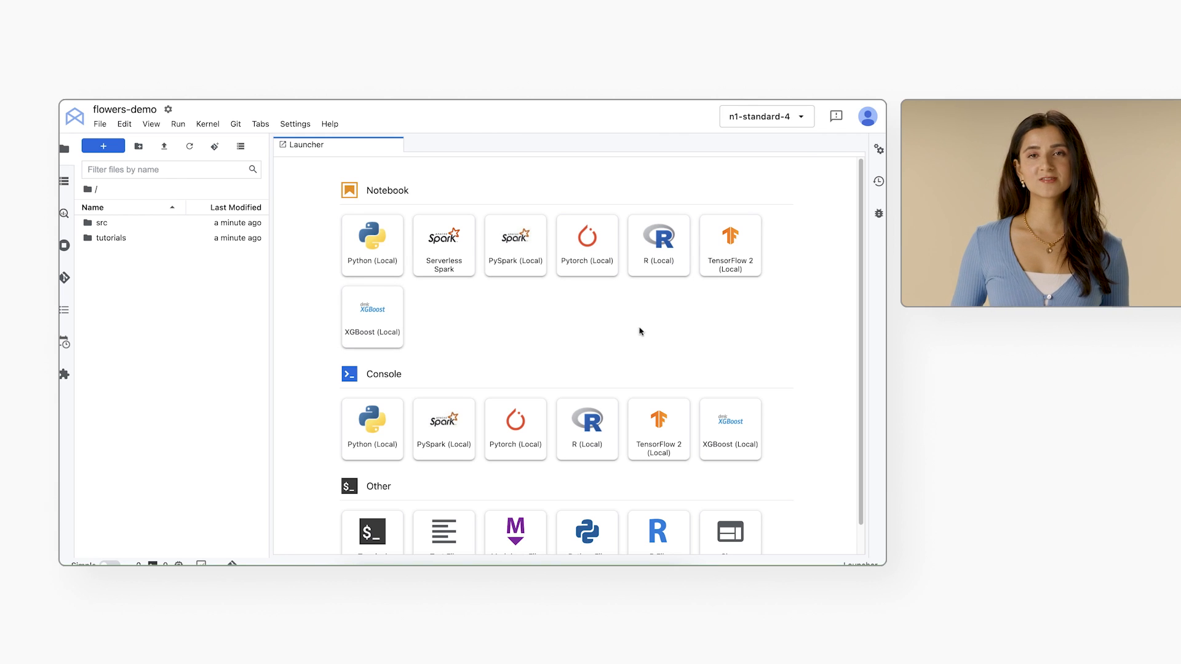
mouse_move(651, 331)
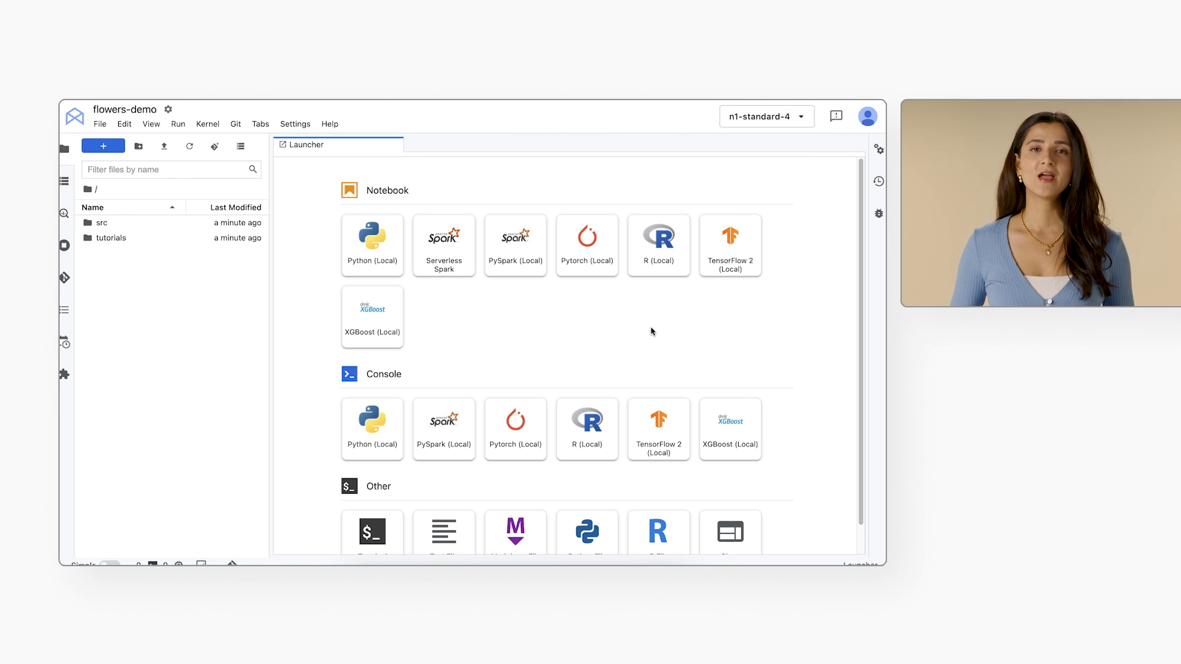
mouse_move(728, 306)
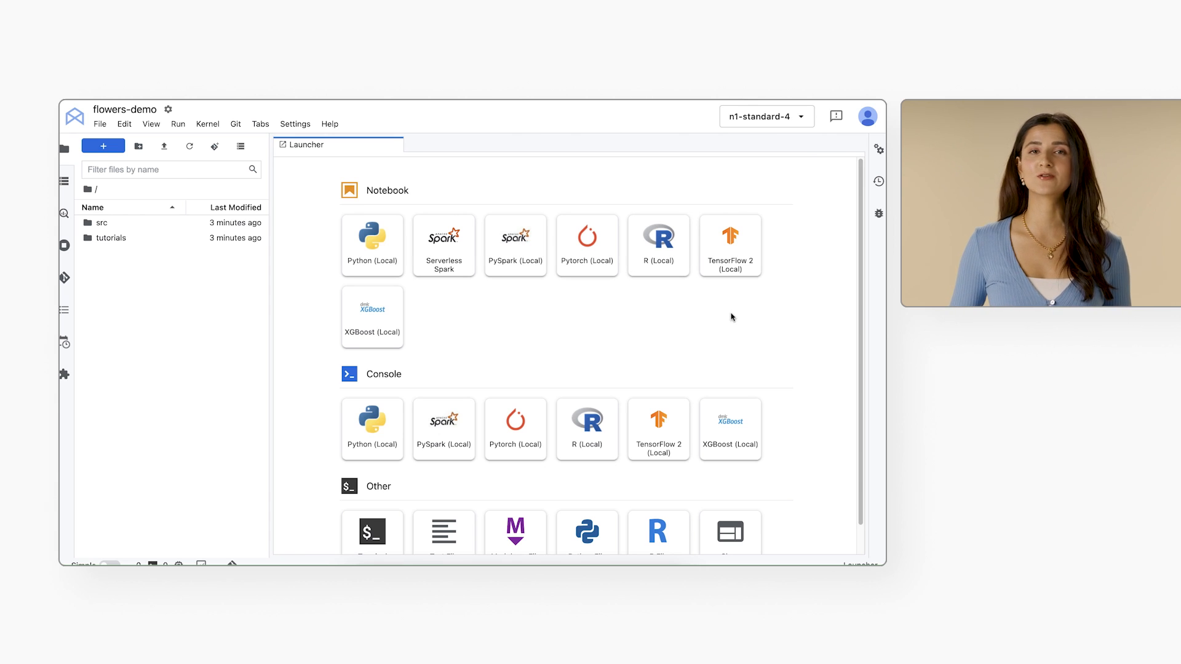
mouse_move(728, 282)
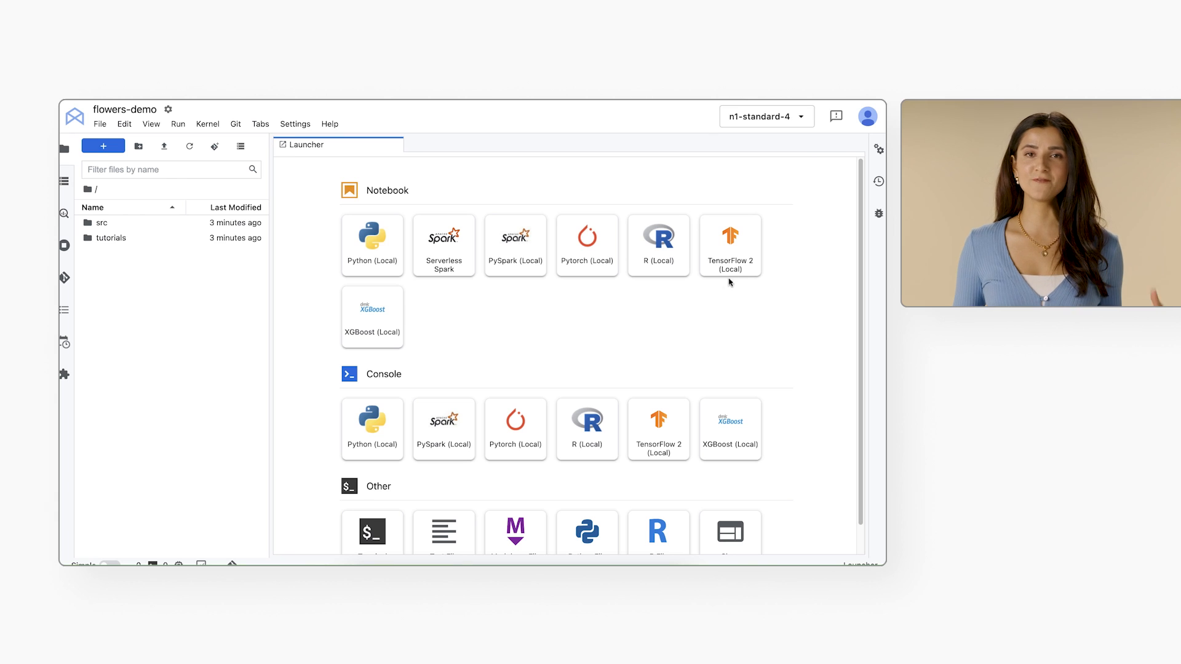
Step: Create a TensorFlow 2 (Local) notebook and run the numpy and pandas import cell
click(729, 245)
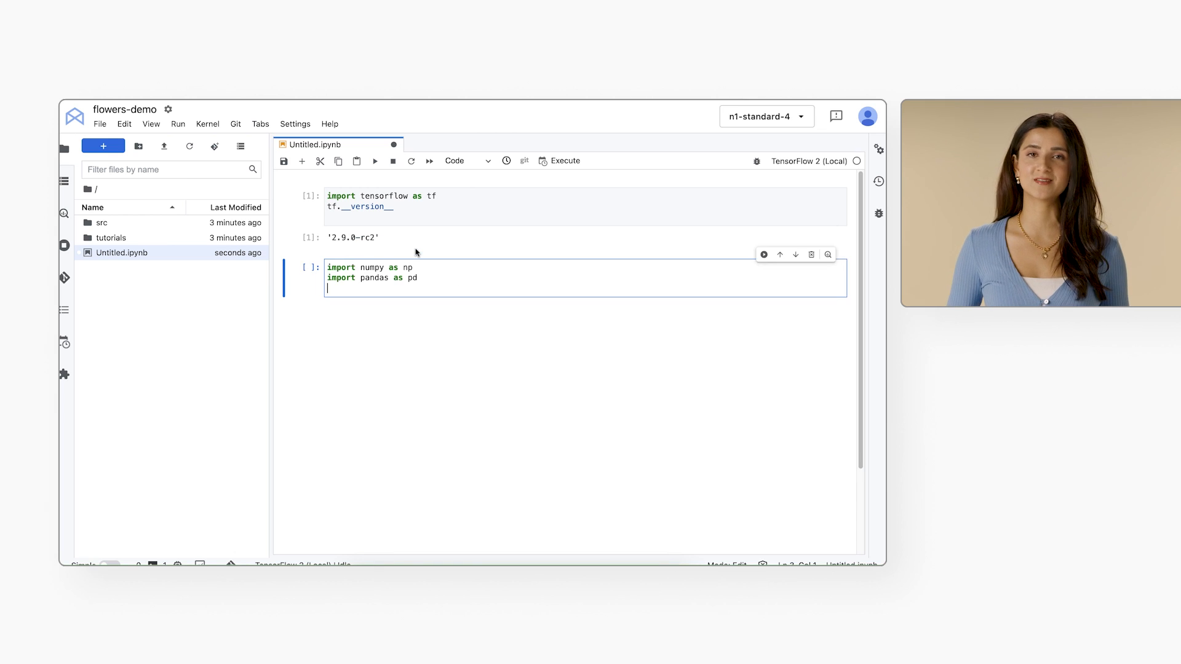
key(shift+enter)
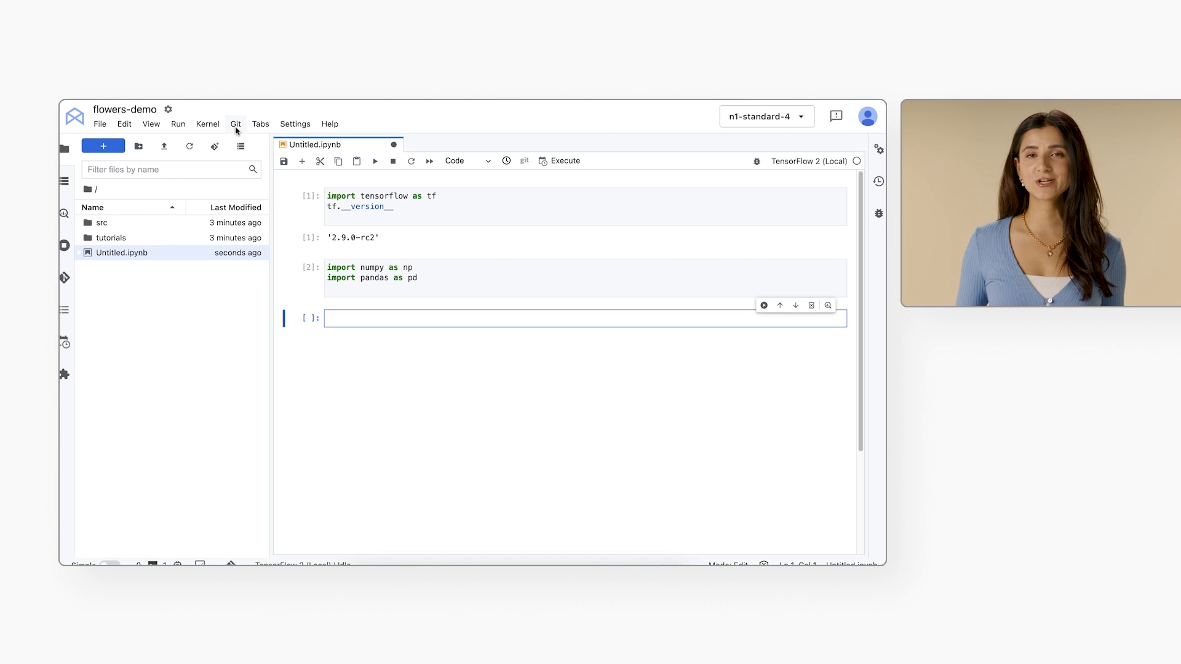
click(236, 124)
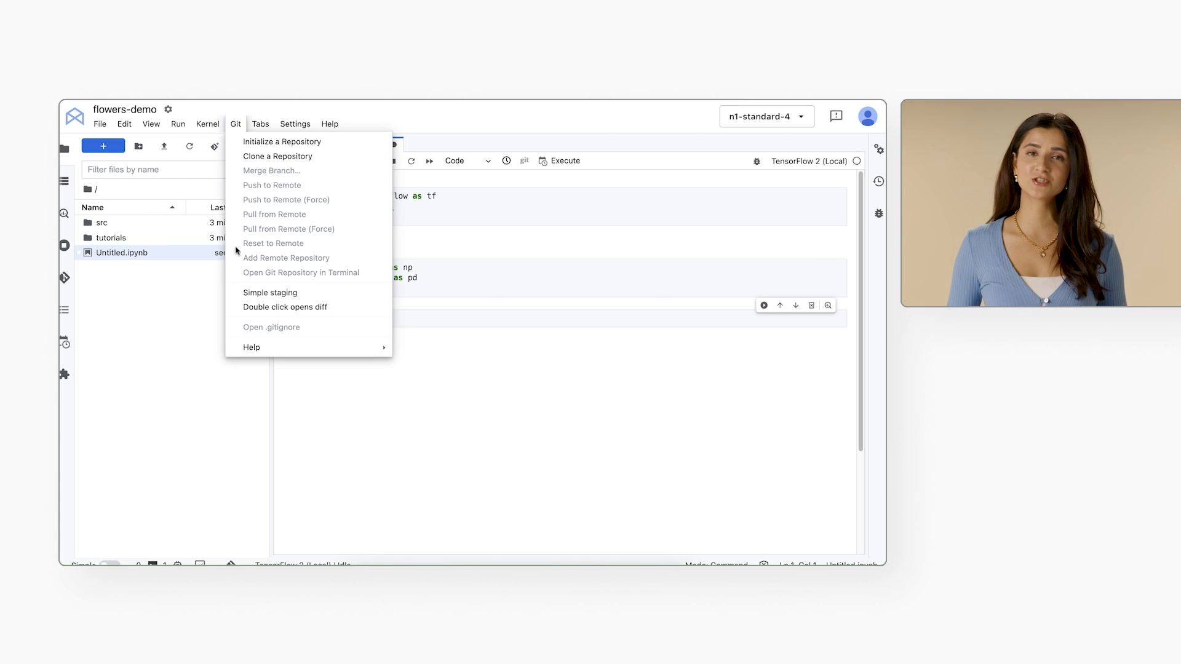
mouse_move(247, 279)
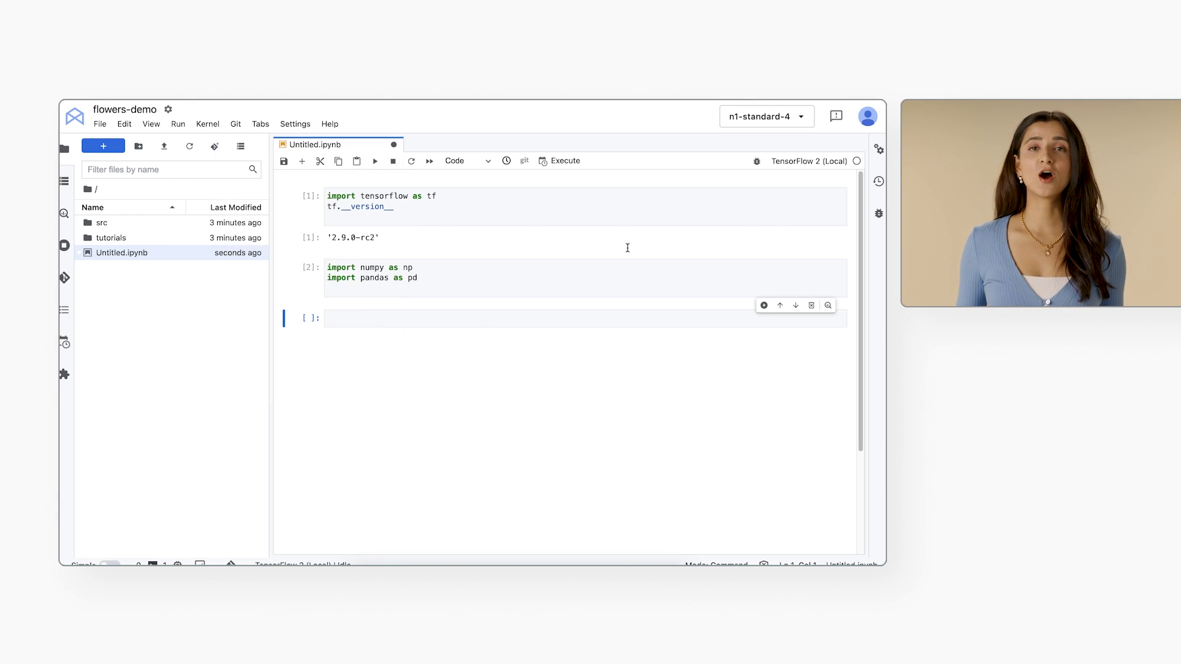
Step: Open Modify hardware and keep one NVIDIA Tesla K80 GPU on n1-standard-4
click(765, 116)
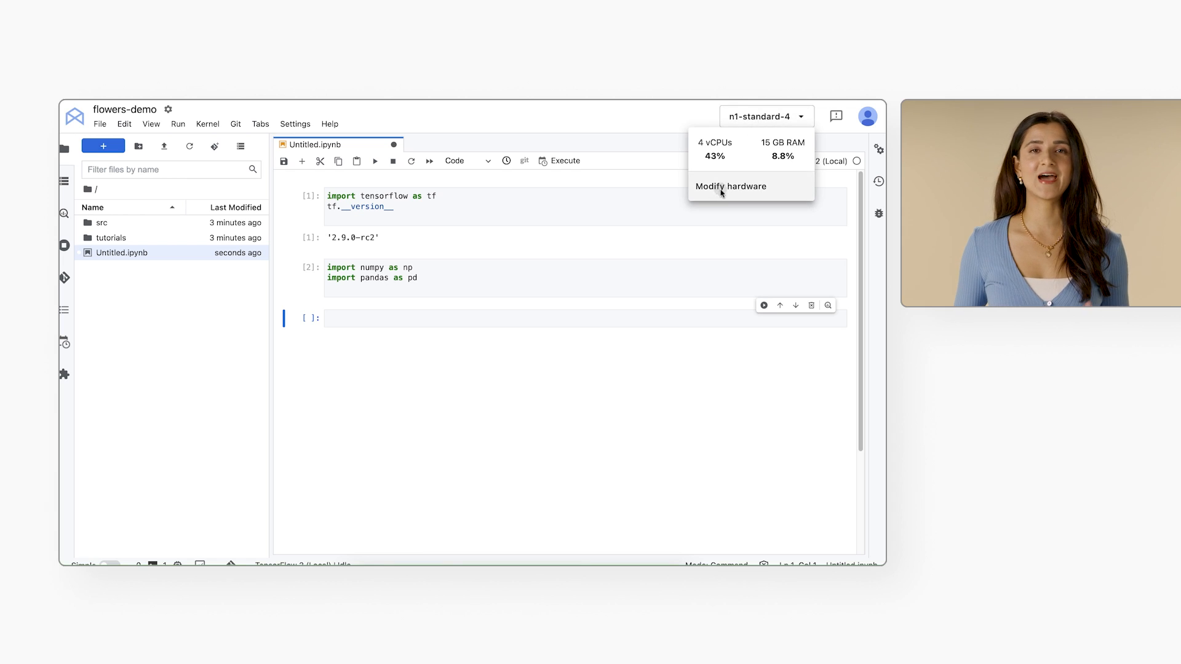
click(729, 185)
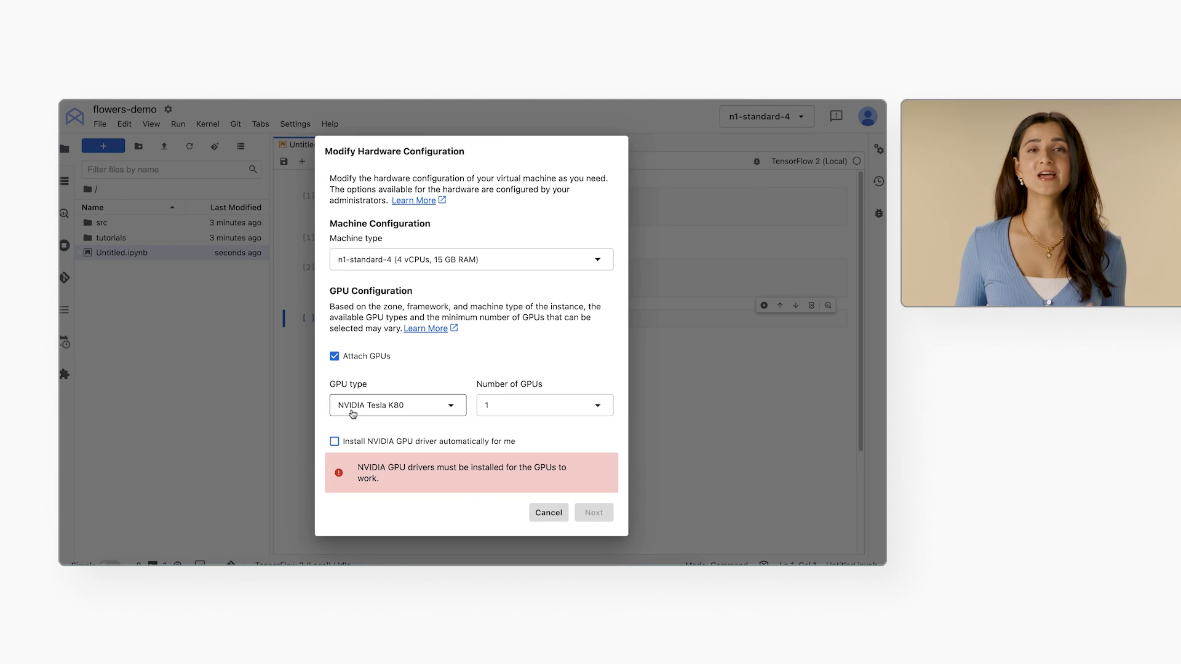
click(396, 405)
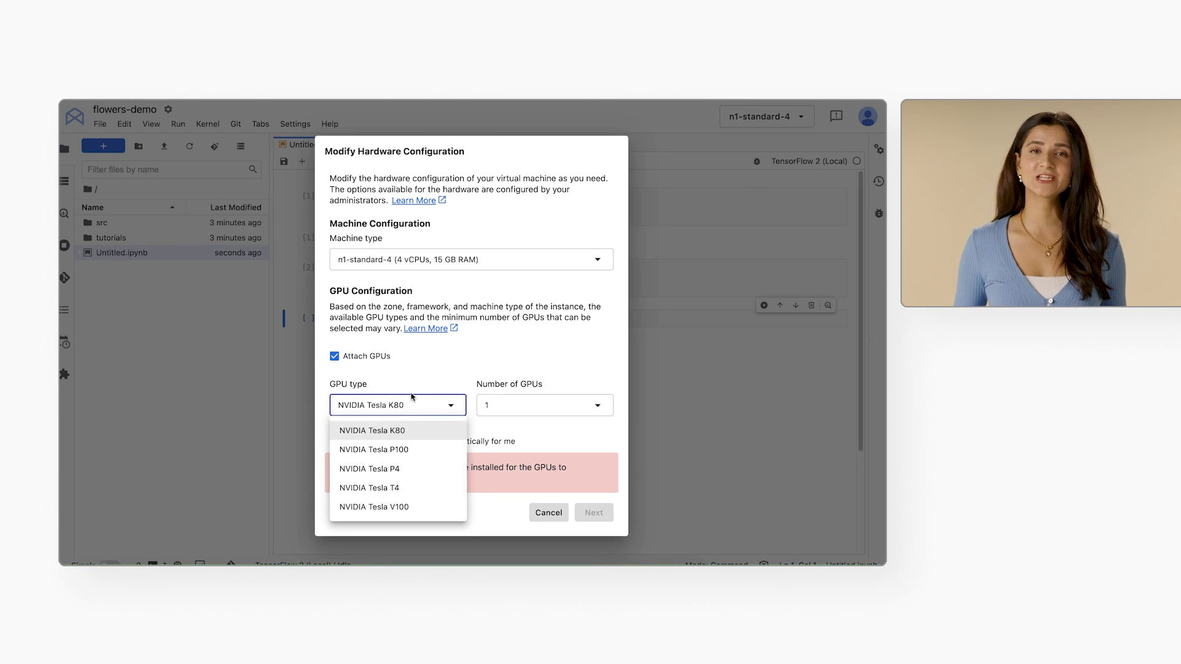
click(372, 430)
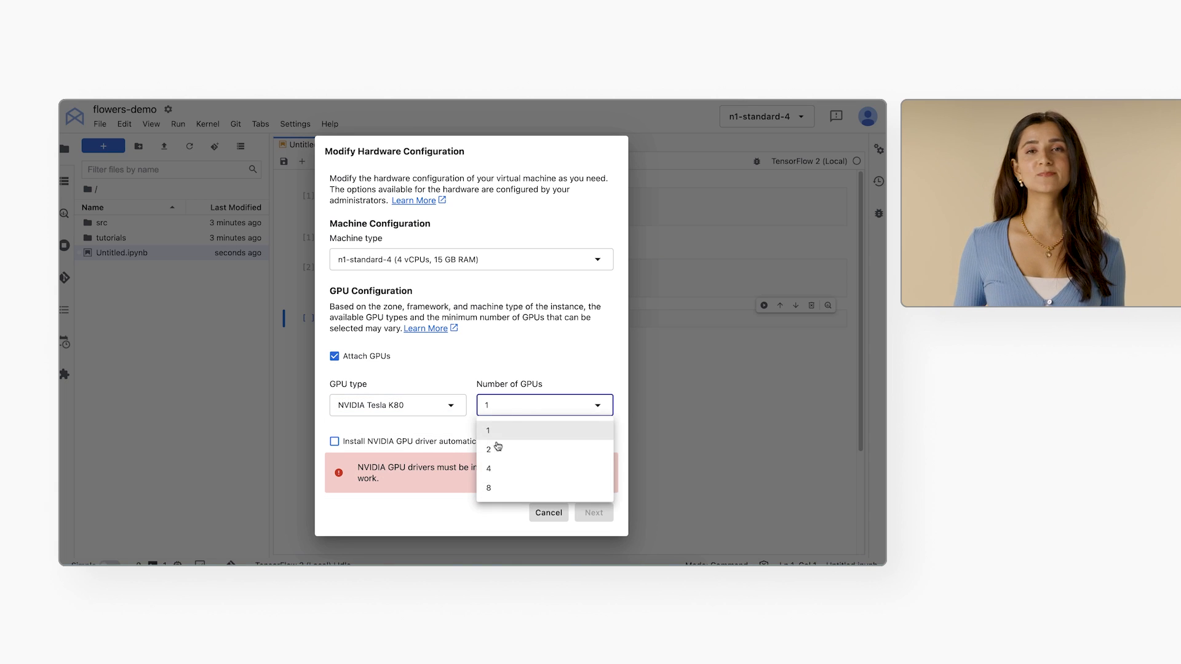
click(487, 430)
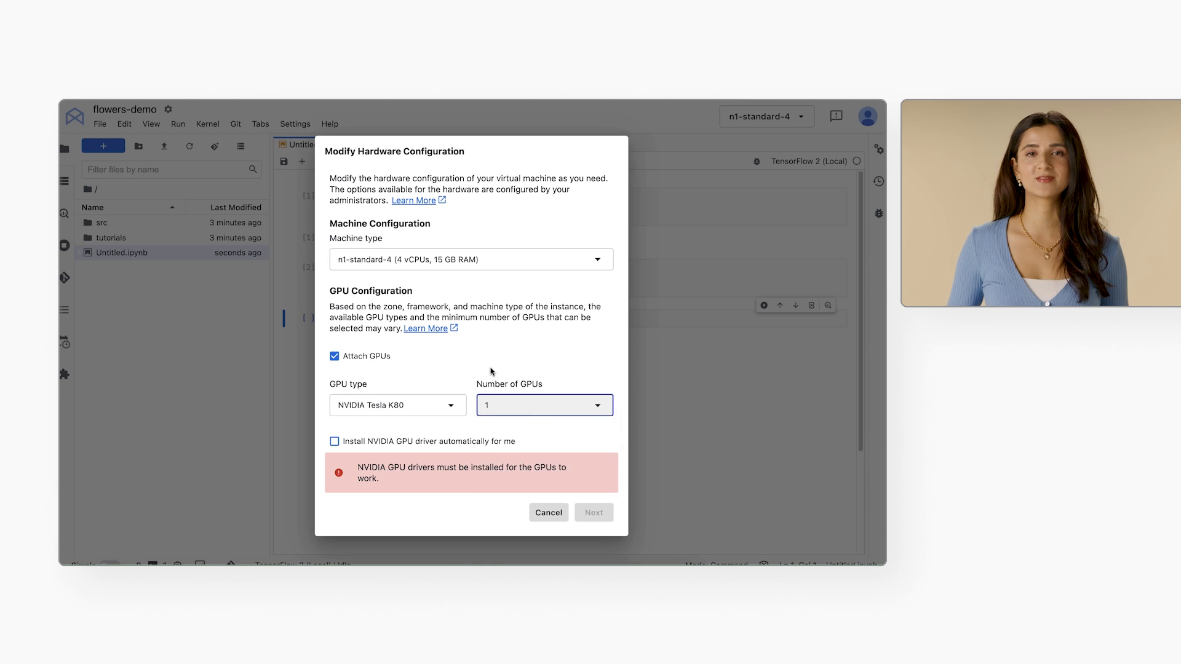